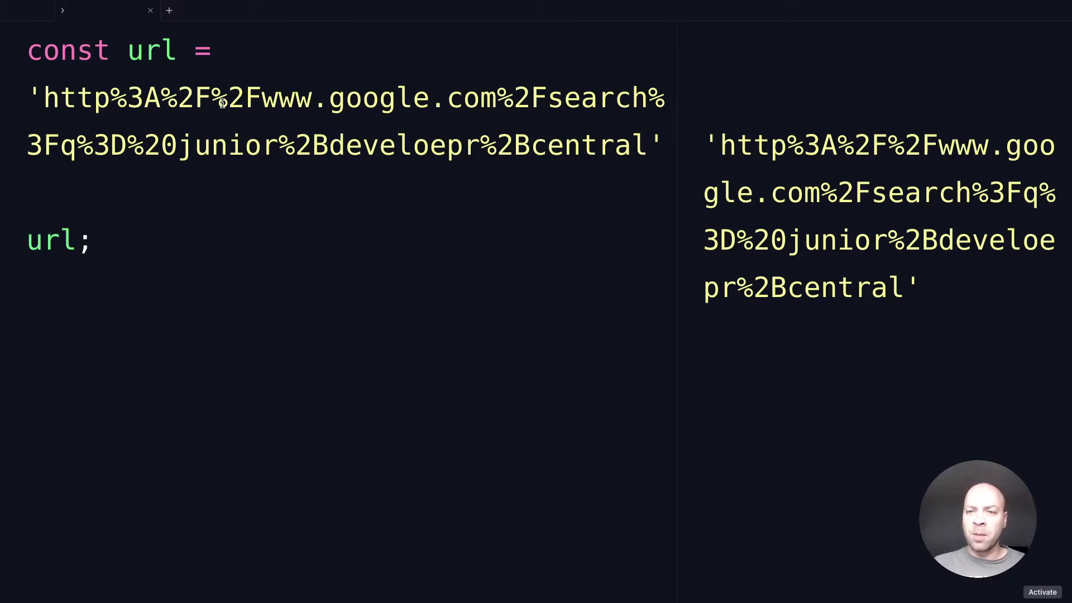
pyautogui.moveTo(209, 145)
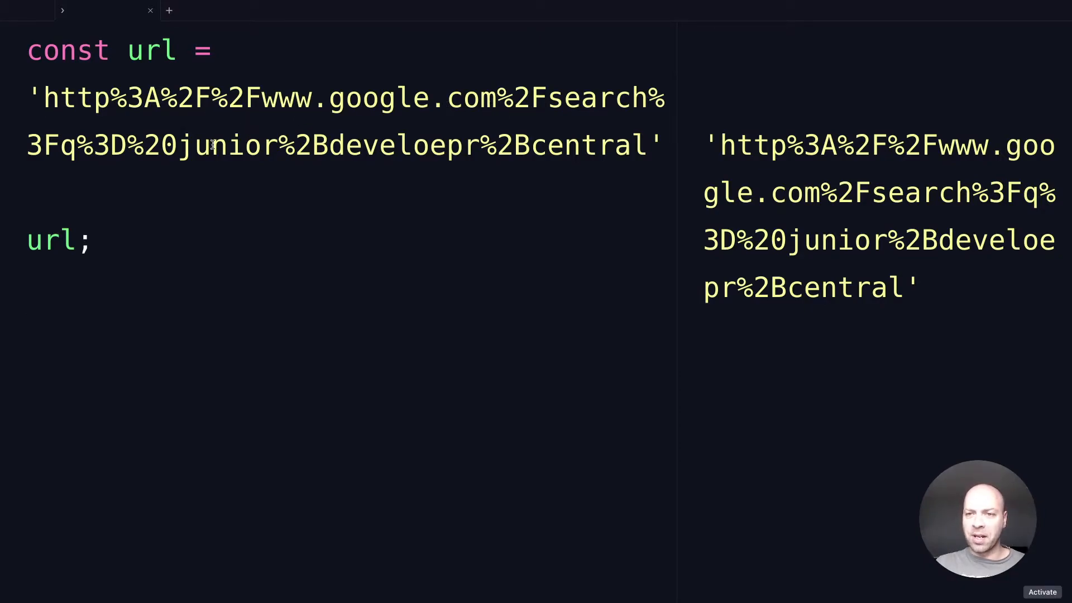
pyautogui.moveTo(297, 218)
pyautogui.write('decode')
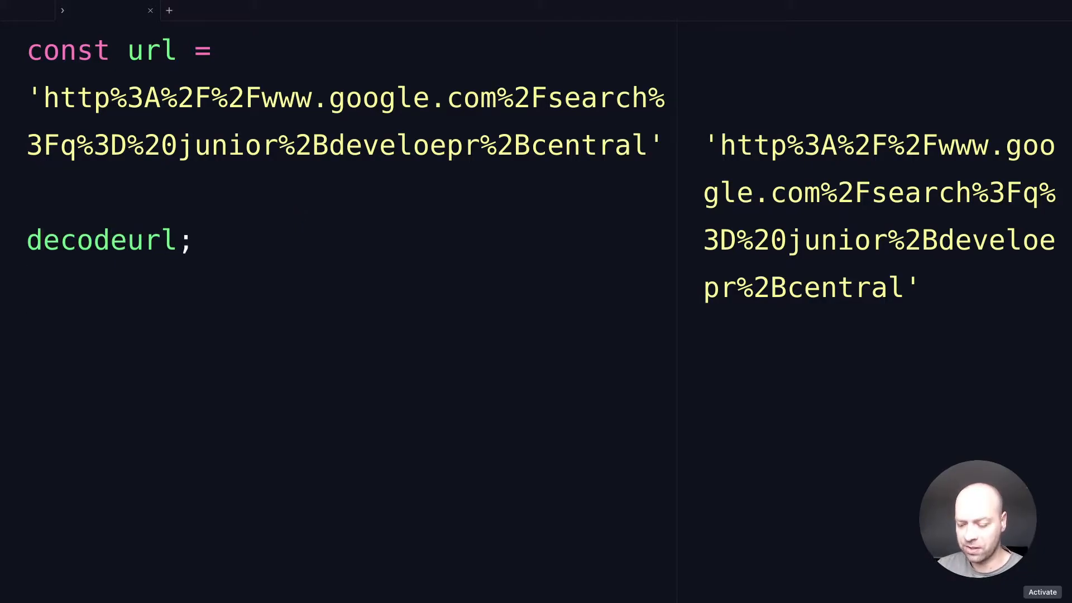
# Step: Complete the call as decodeURIComponent(url) so the readable Google search URL appears in the output
pyautogui.write('URIComponent')
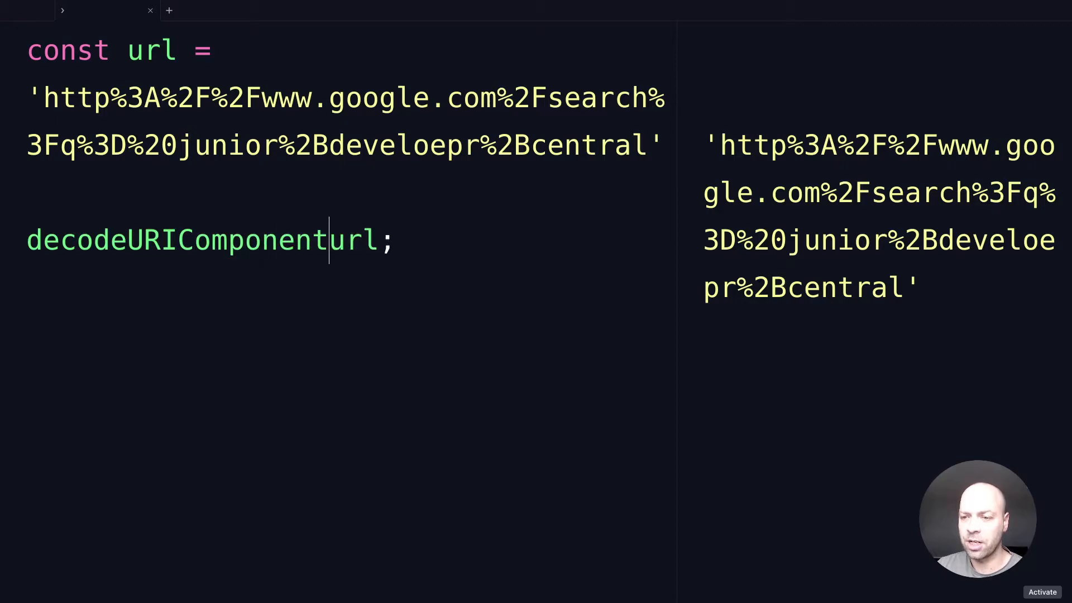
pyautogui.write('(url)')
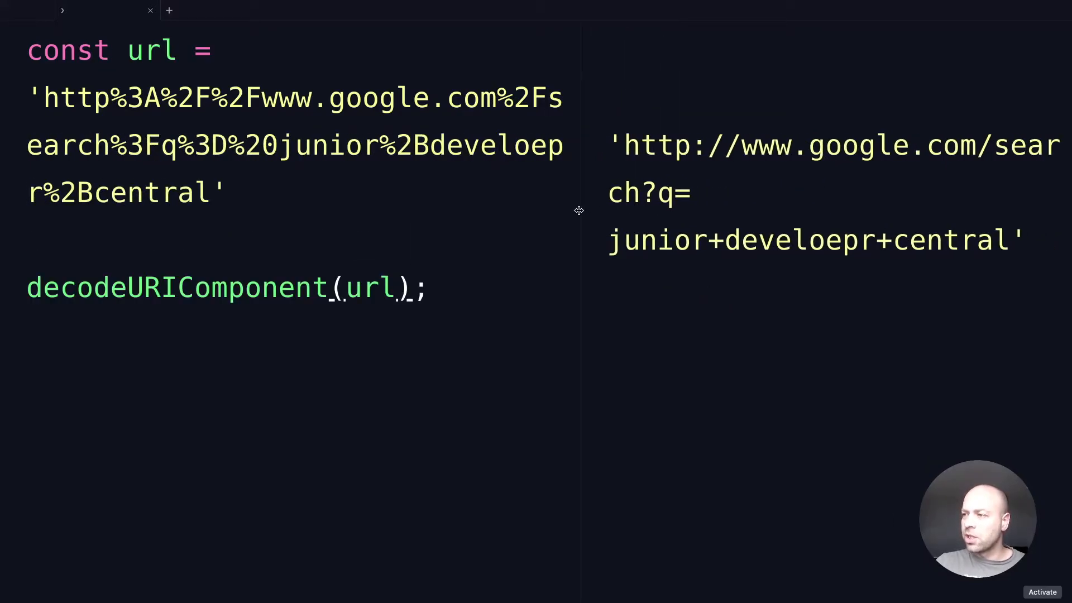
# Step: Widen the output pane, then change the call to decodeURI(url) to compare its still-escaped output
pyautogui.moveTo(579, 212); pyautogui.dragTo(548, 224)
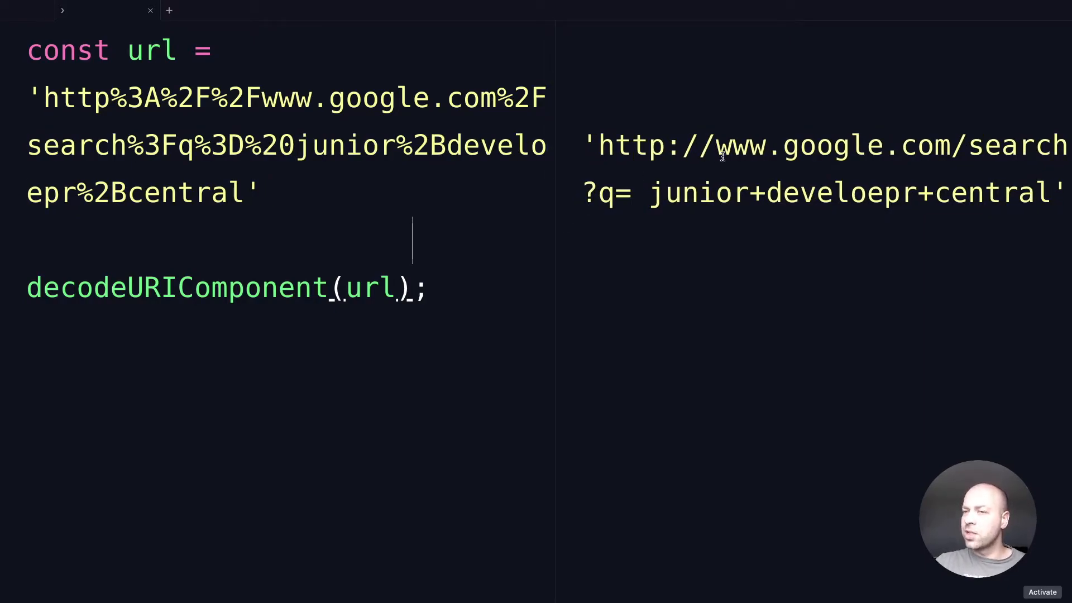
pyautogui.moveTo(168, 113)
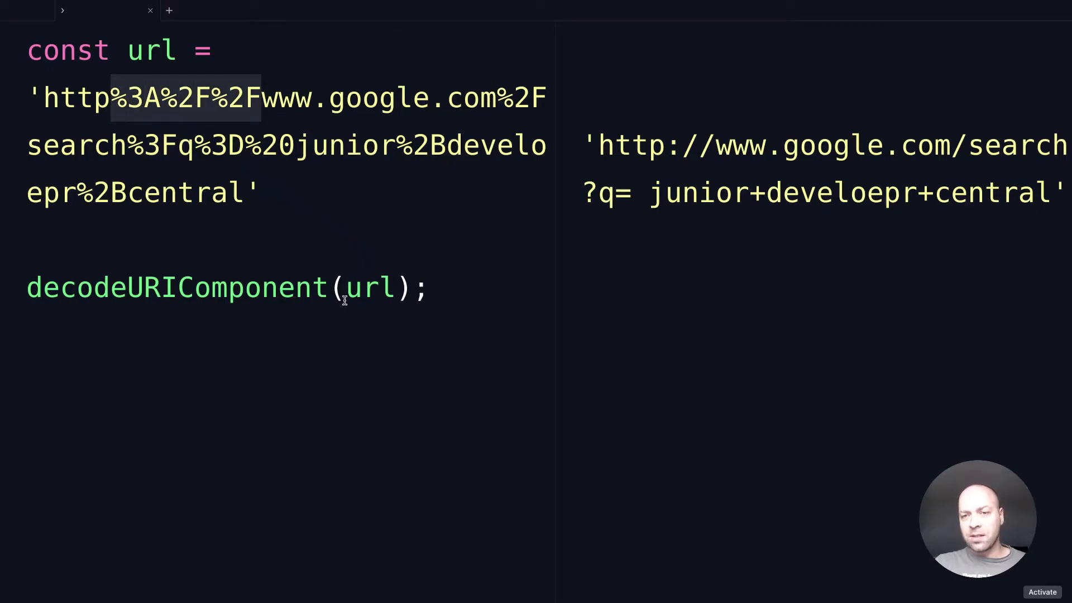
pyautogui.moveTo(288, 301)
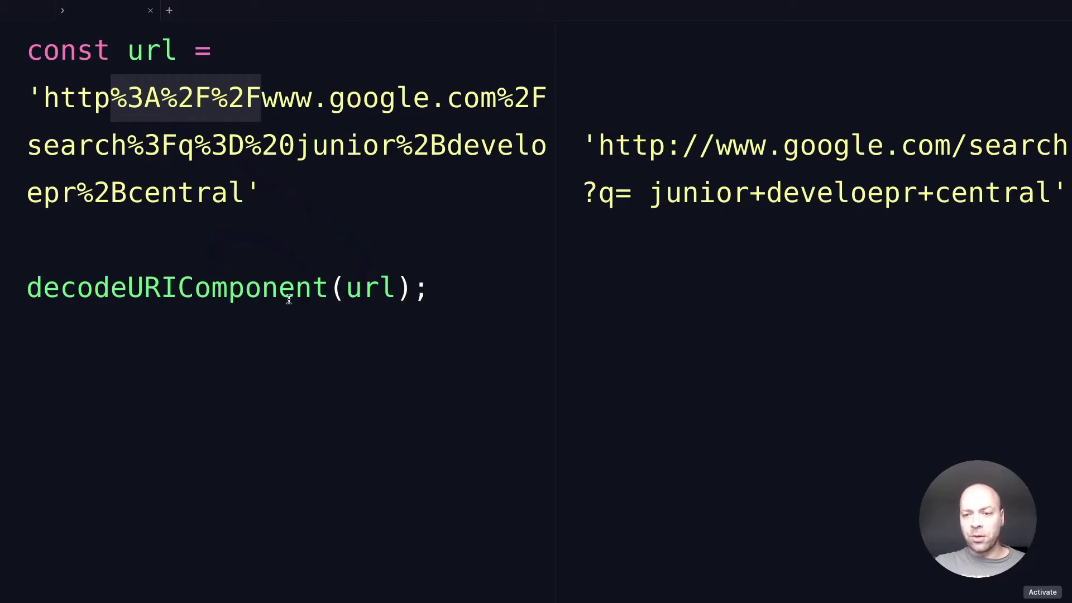
pyautogui.moveTo(293, 353)
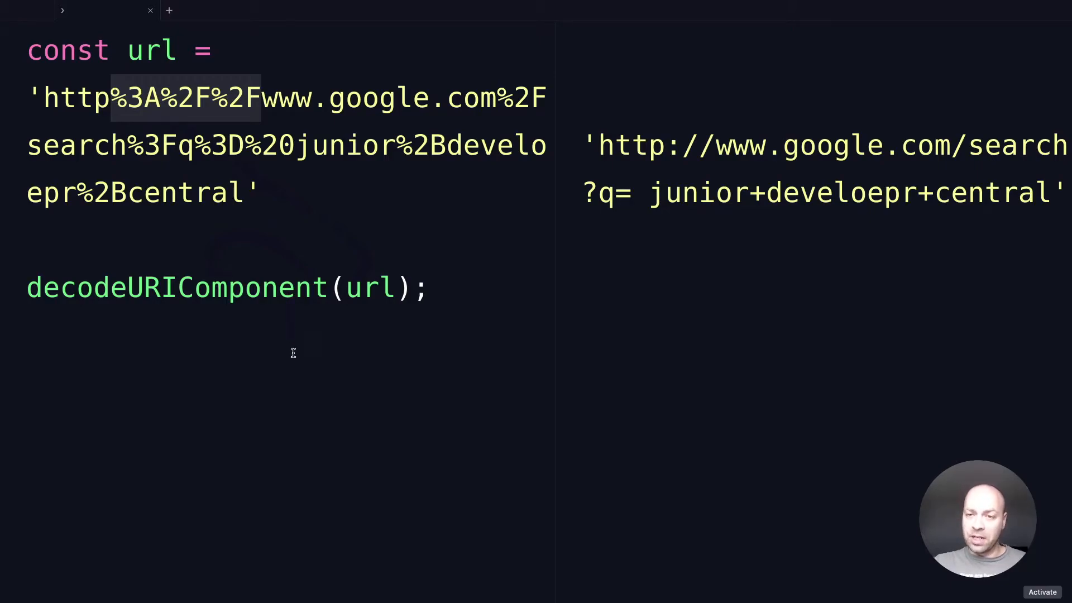
pyautogui.moveTo(306, 232)
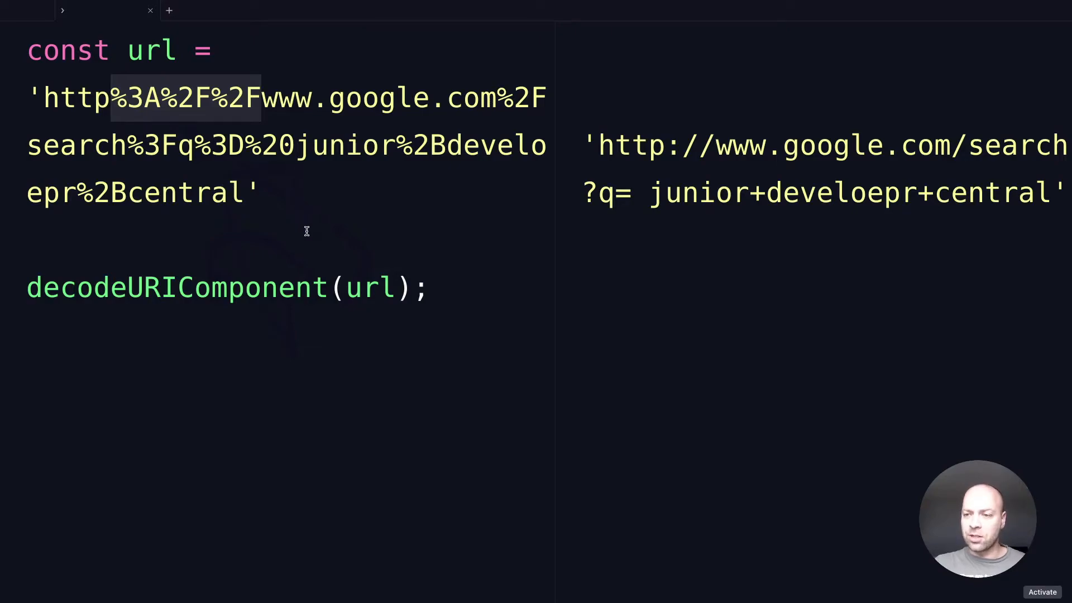
pyautogui.moveTo(329, 277)
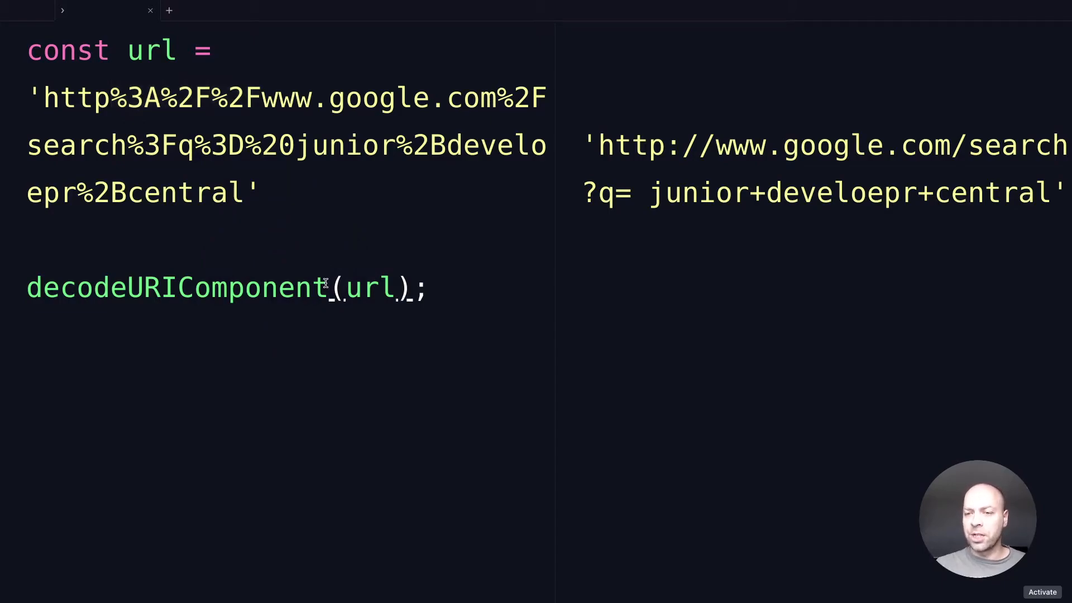
pyautogui.press('BackSpace')
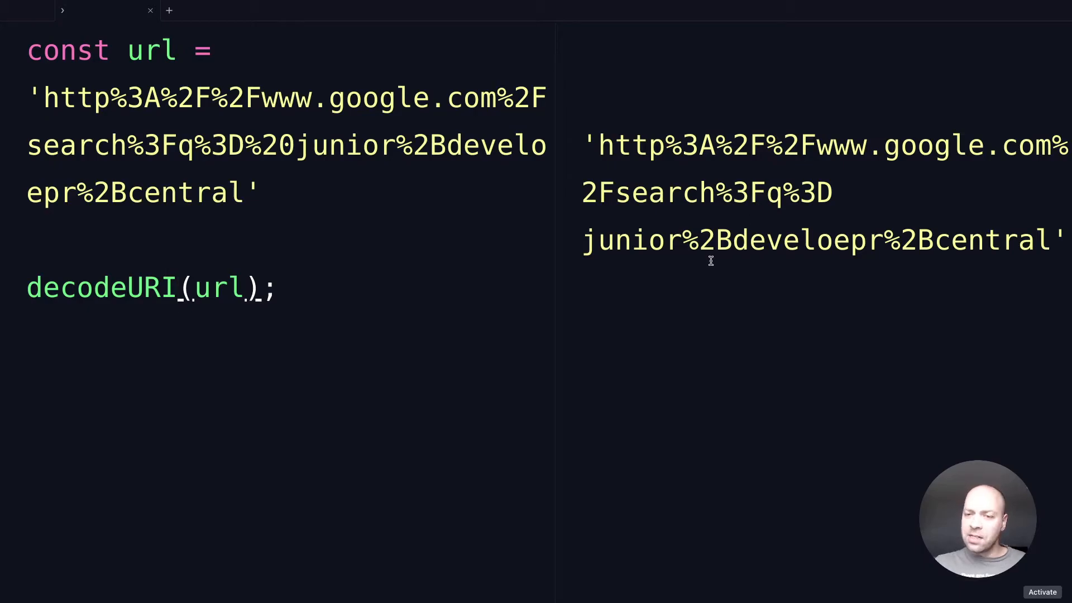
pyautogui.moveTo(485, 326)
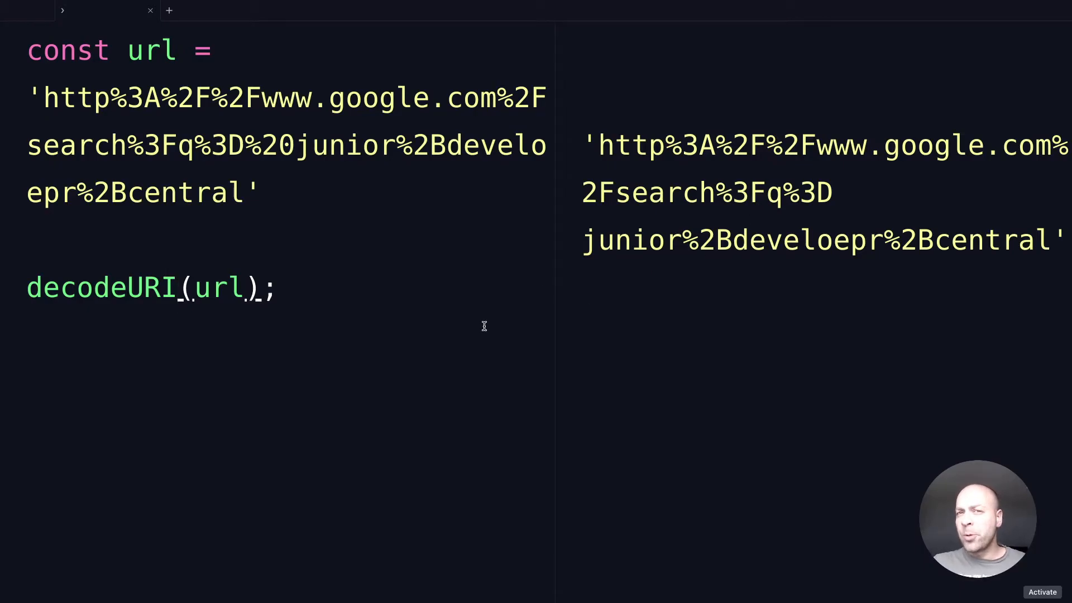
pyautogui.moveTo(413, 342)
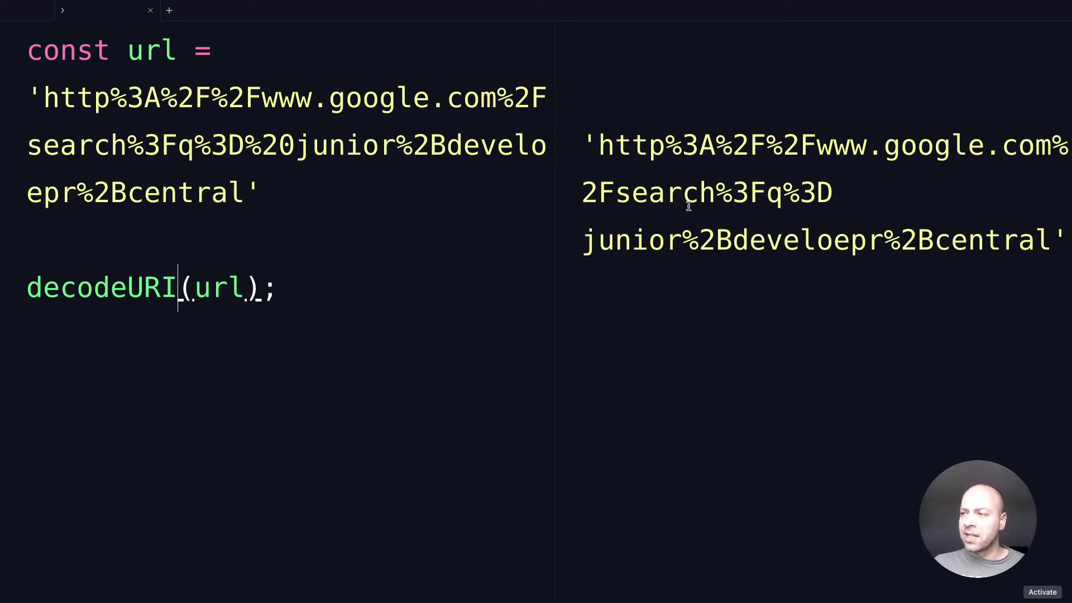
pyautogui.moveTo(833, 141)
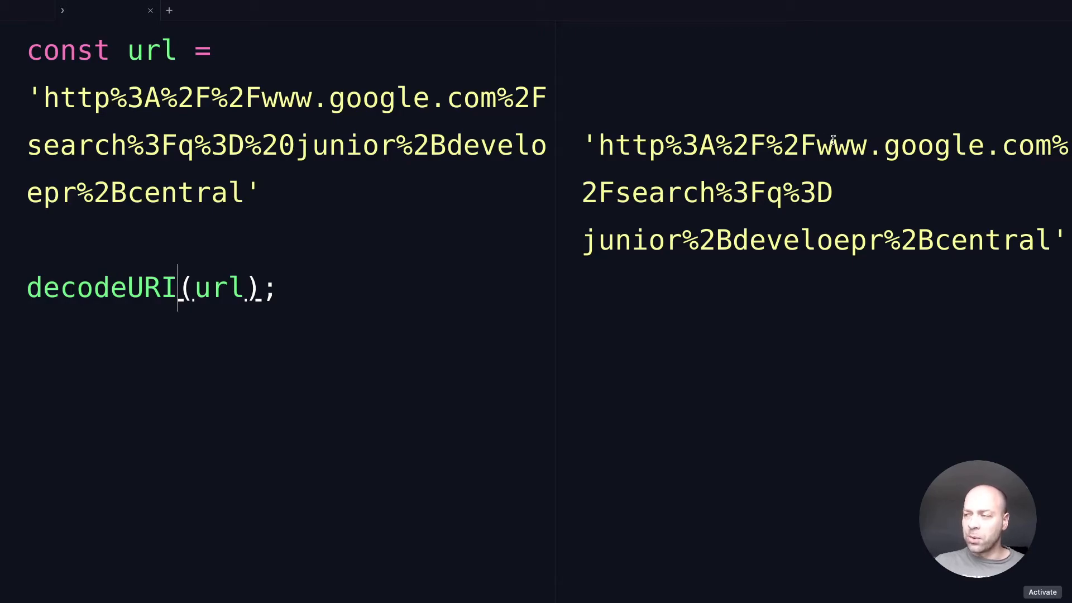
pyautogui.moveTo(456, 201)
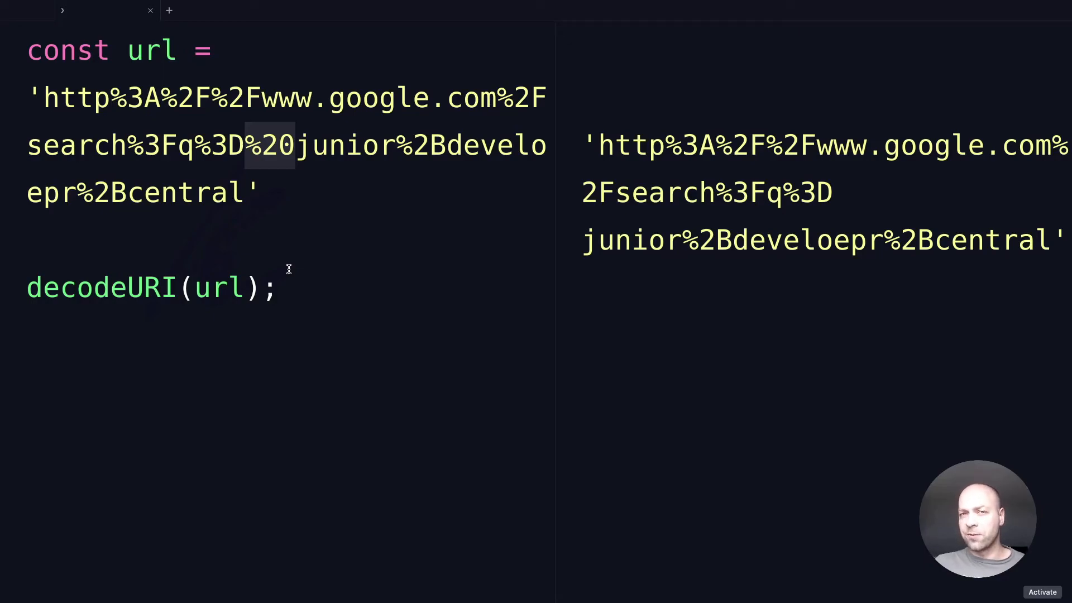
pyautogui.moveTo(319, 183)
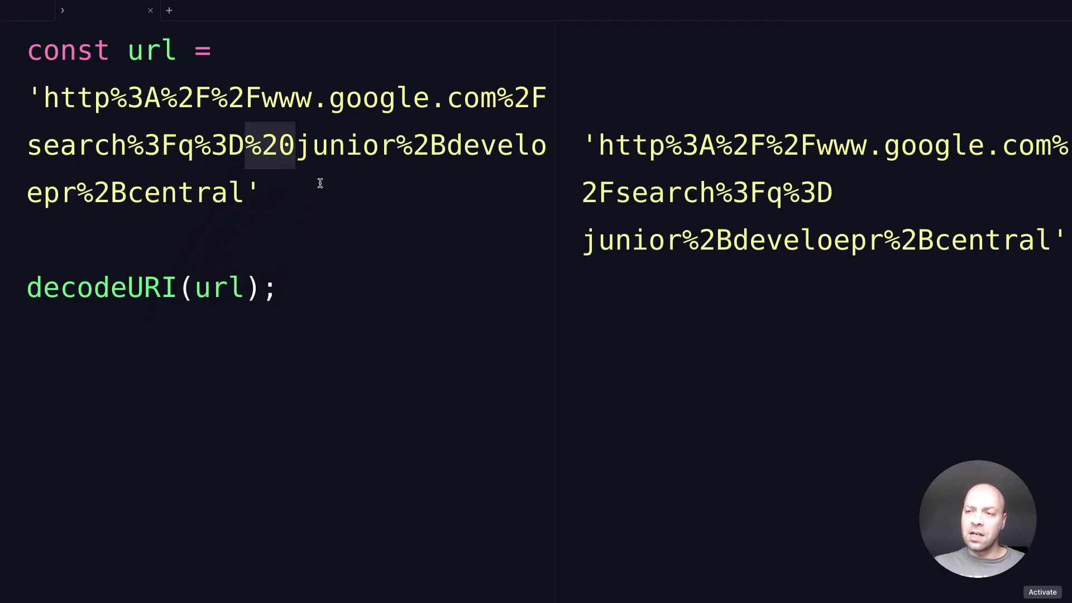
pyautogui.moveTo(284, 257)
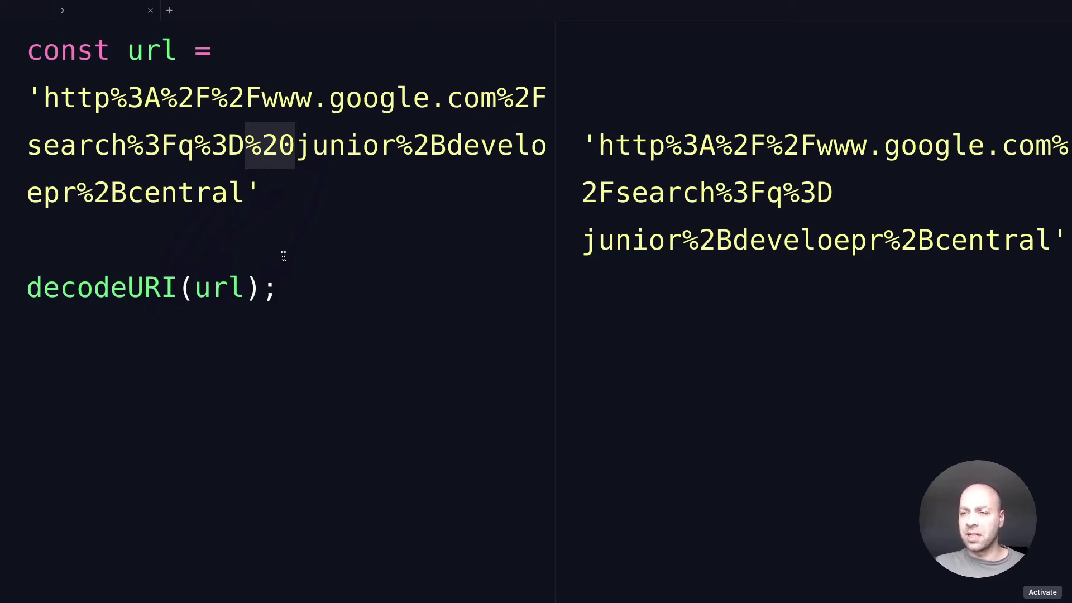
pyautogui.moveTo(632, 145)
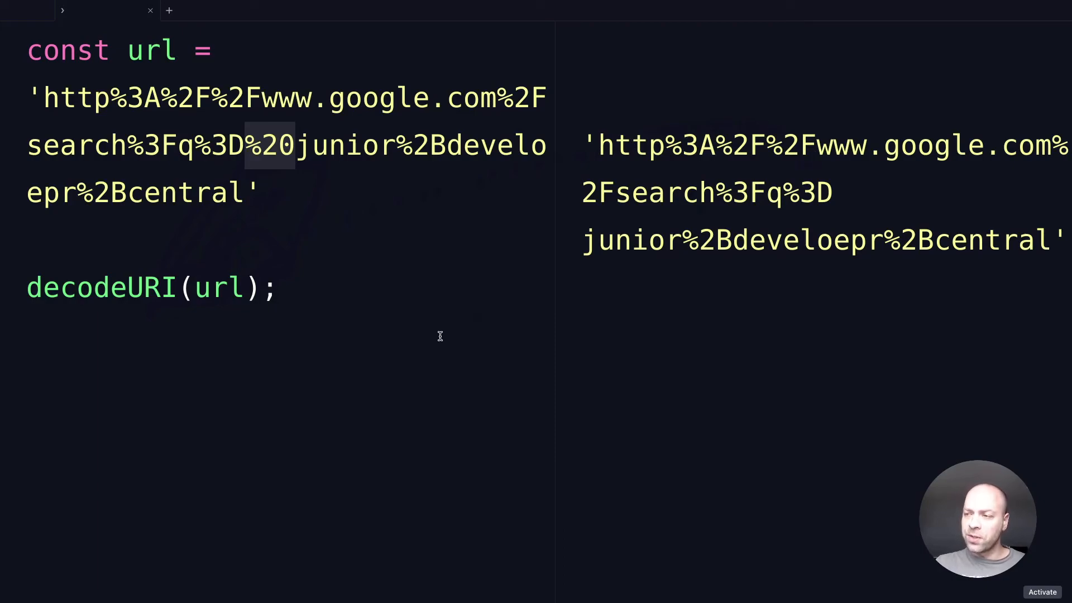
pyautogui.moveTo(325, 347)
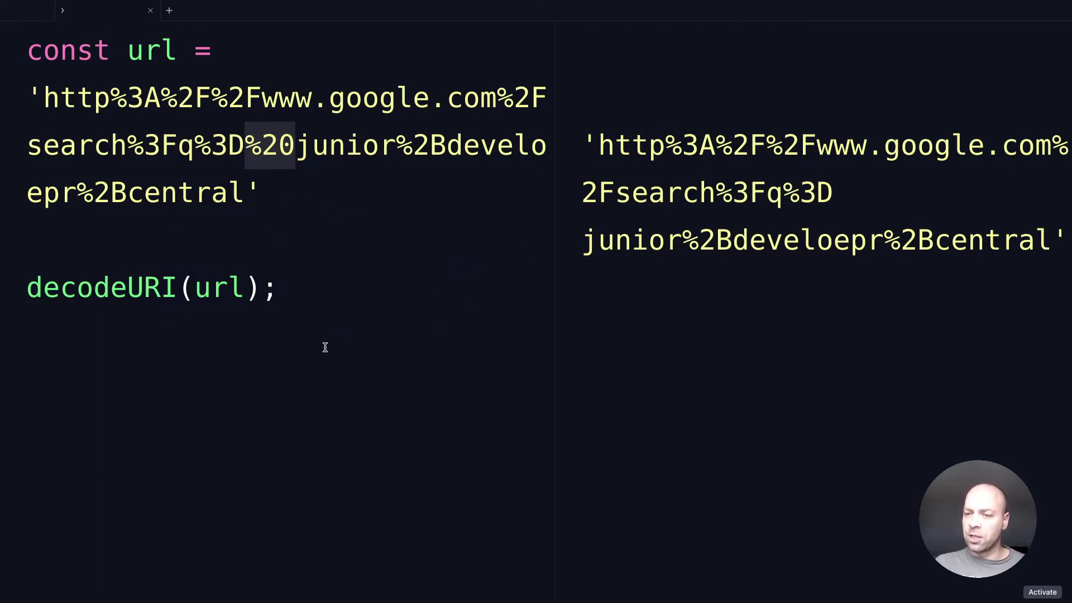